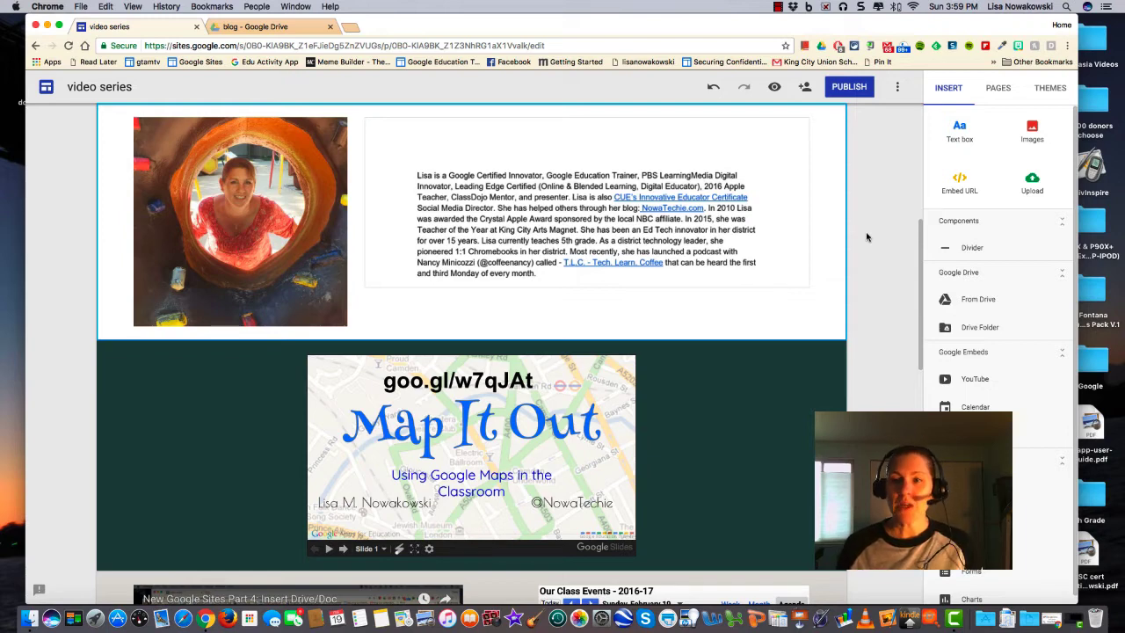
mouse_move(1013, 260)
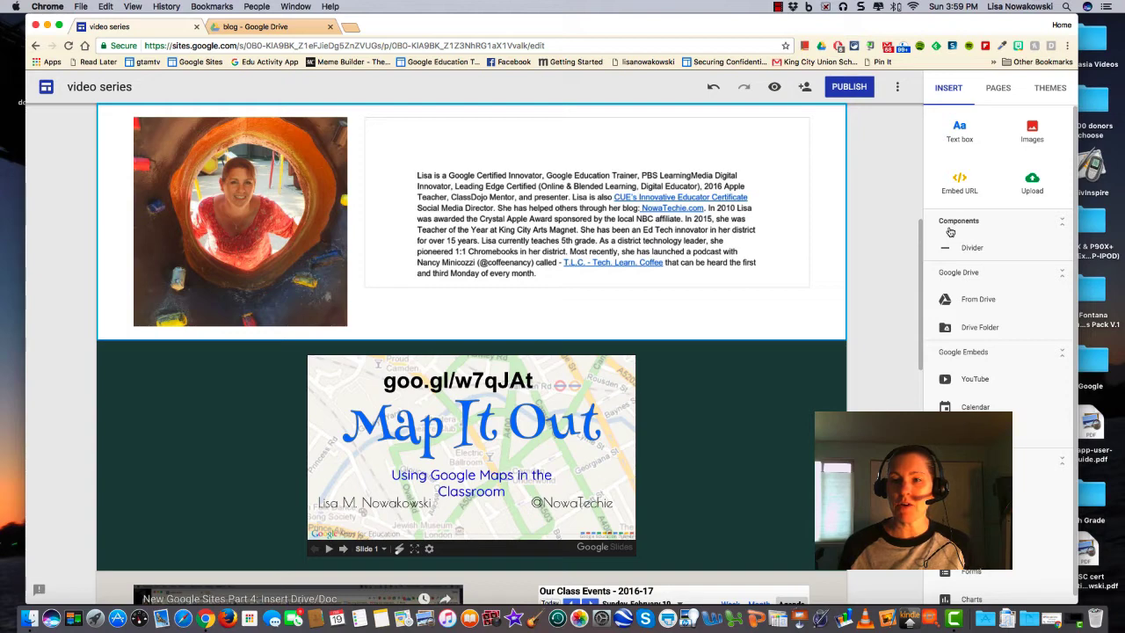
mouse_move(974, 253)
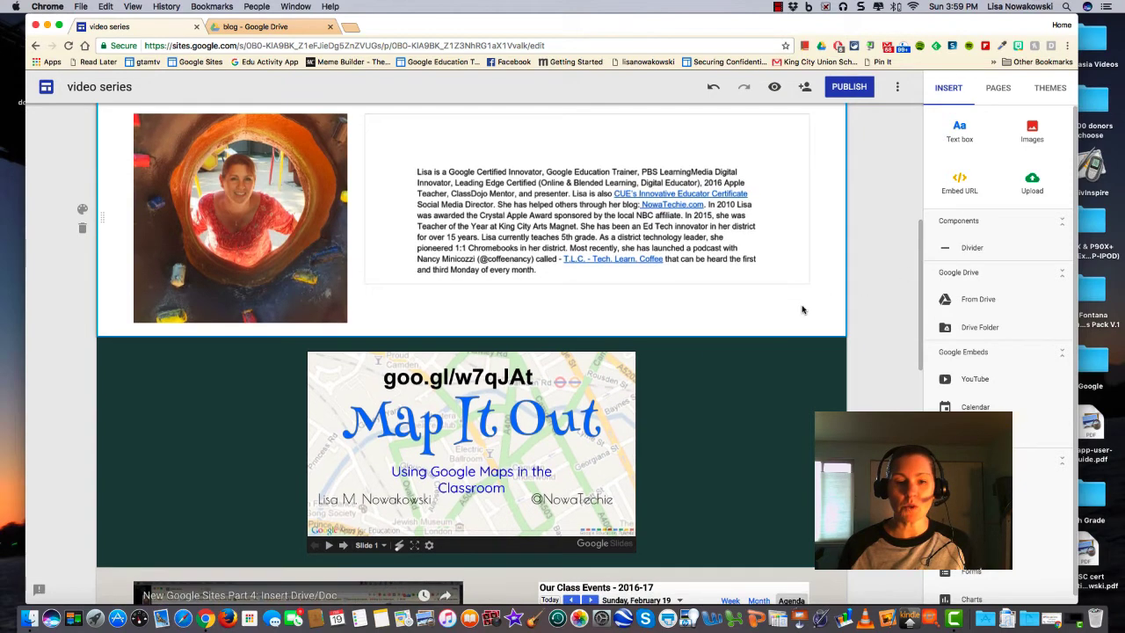
Step: Insert a Divider component between the video-and-calendar section and the EdTech Demo Map
scroll("down", 3)
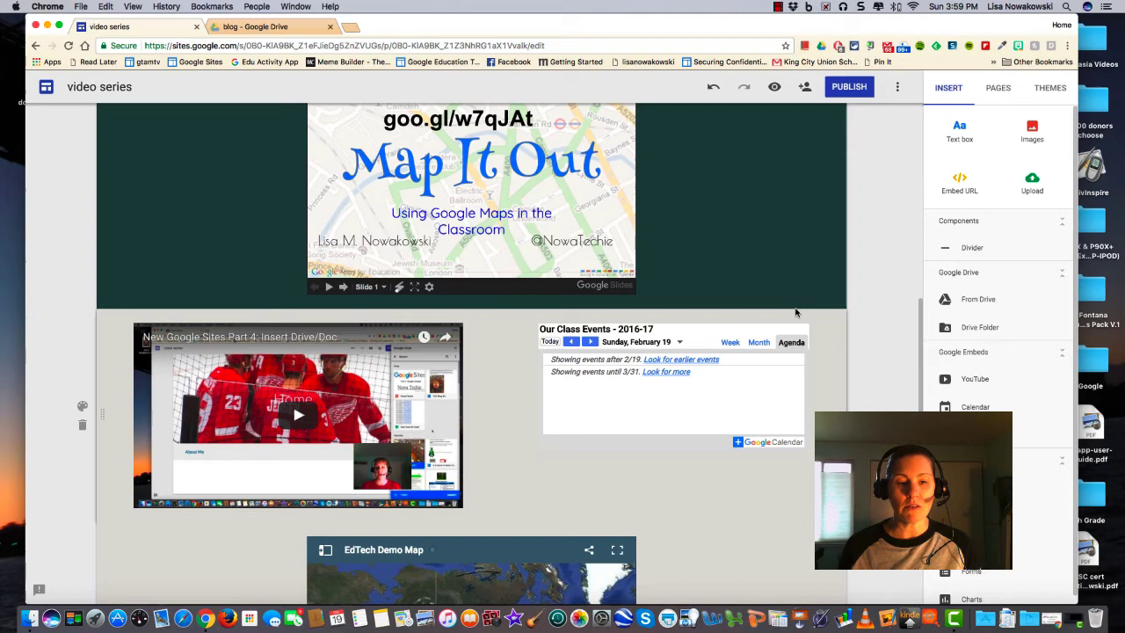
scroll("down", 3)
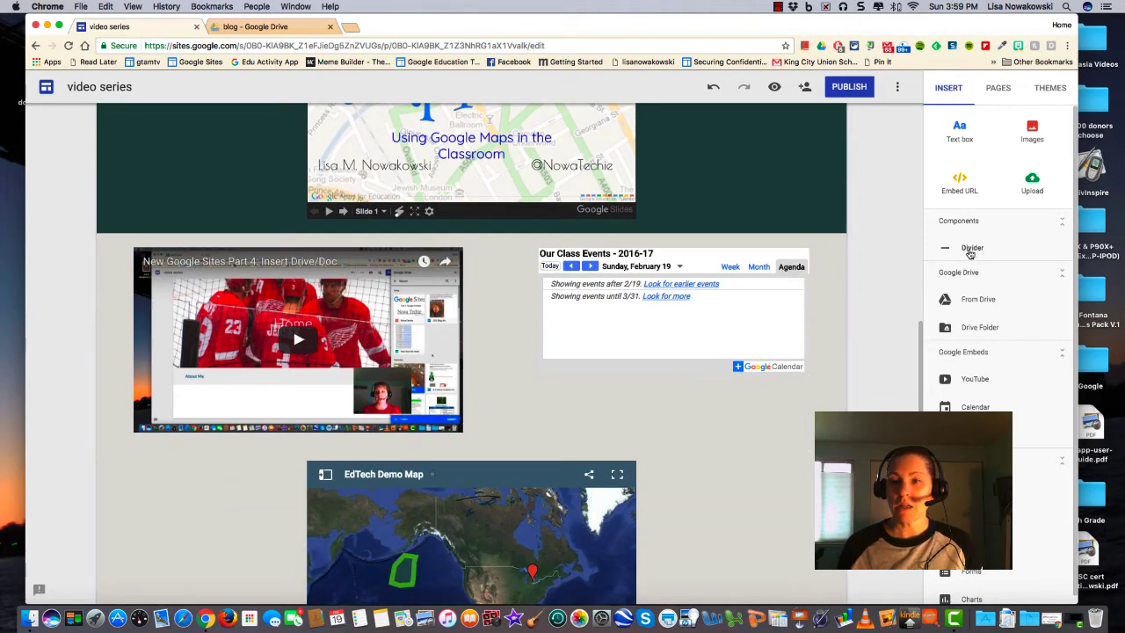
left_click(972, 246)
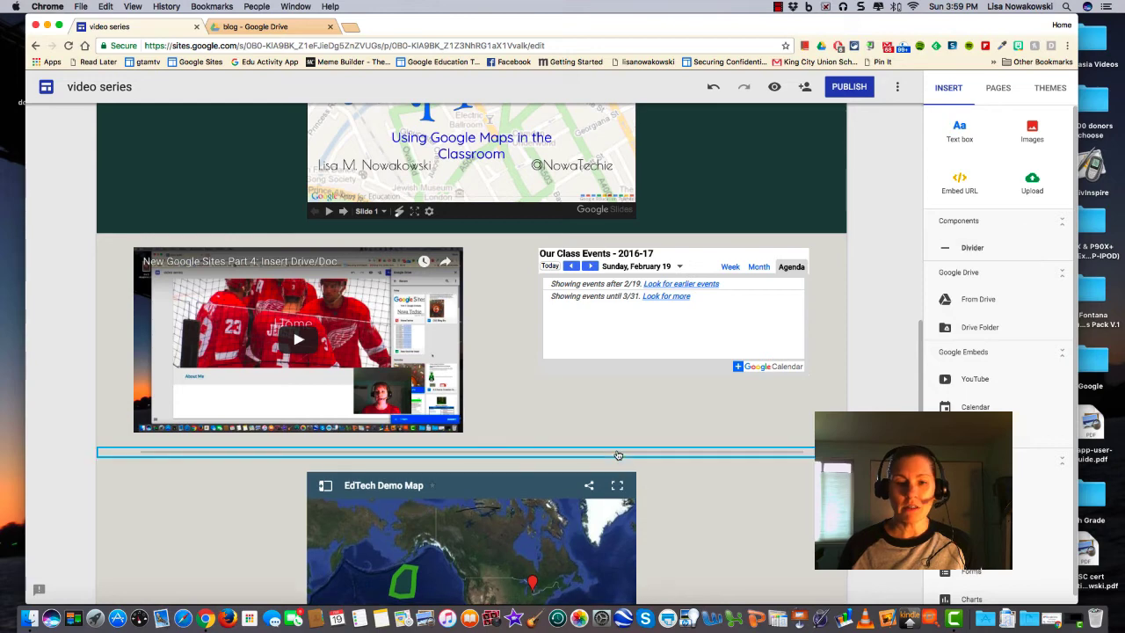
Step: Bring up the Send feedback form from the bottom-left of the site editor
scroll("down", 3)
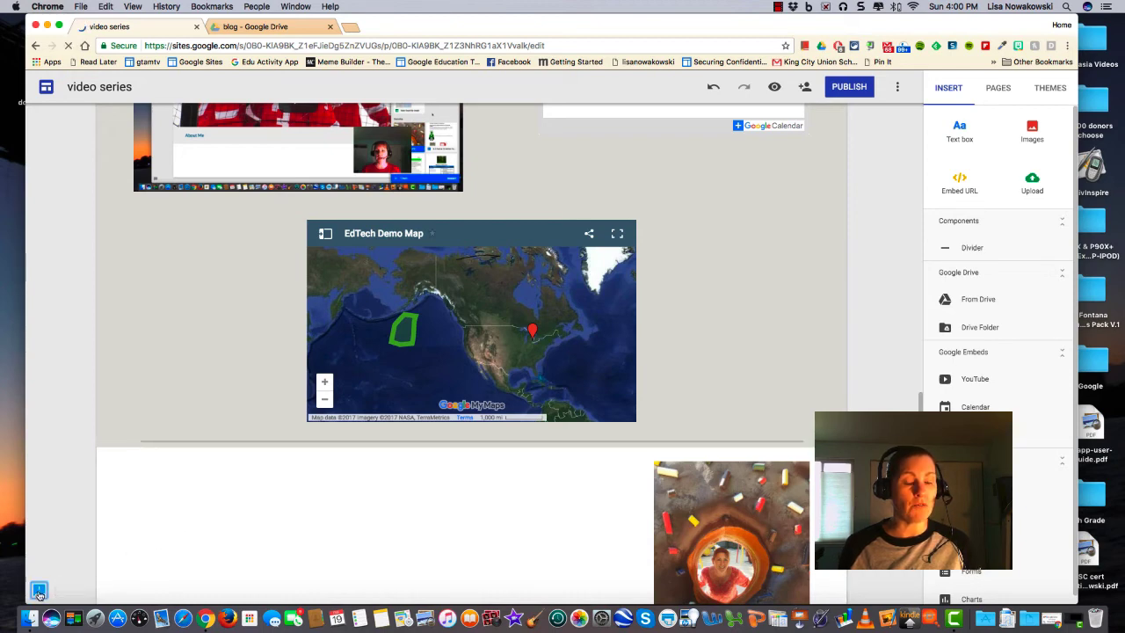
left_click(39, 589)
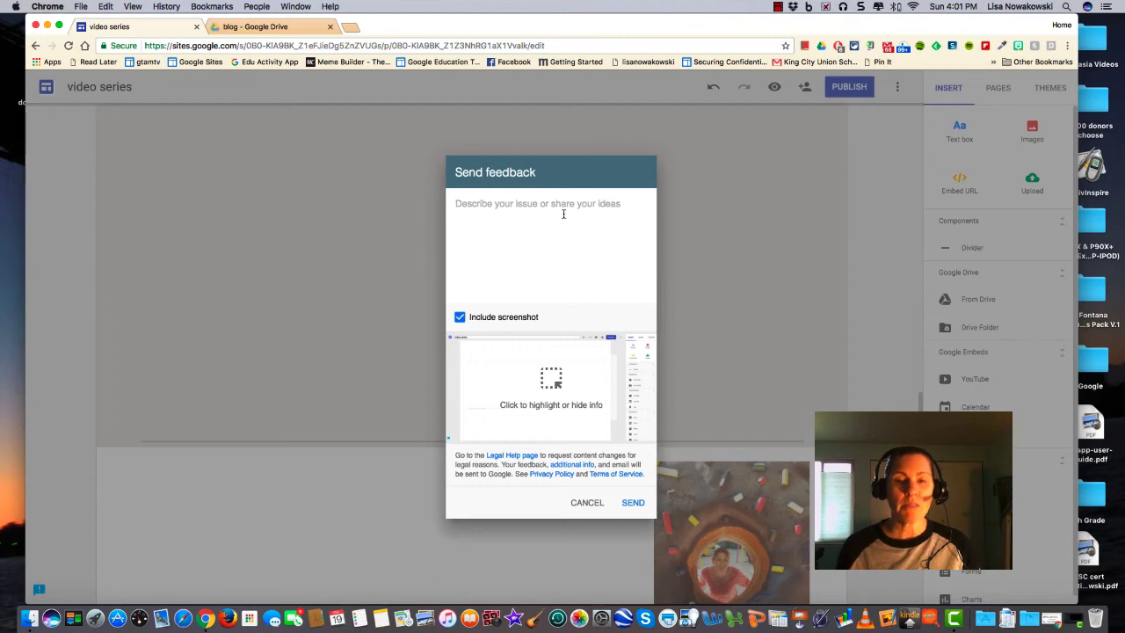
mouse_move(549, 213)
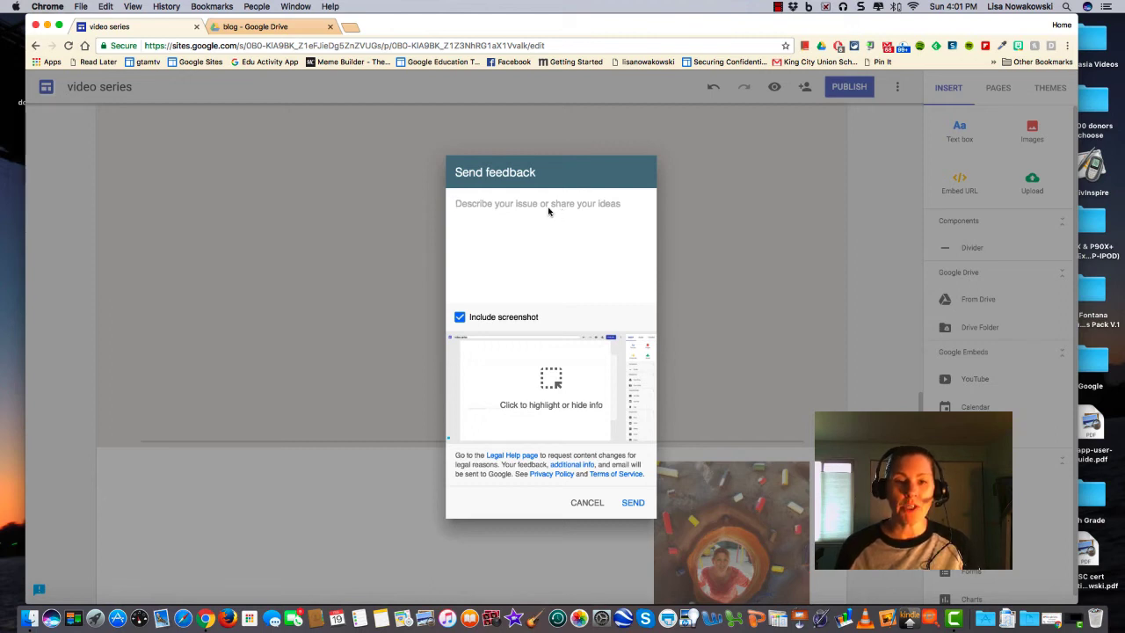